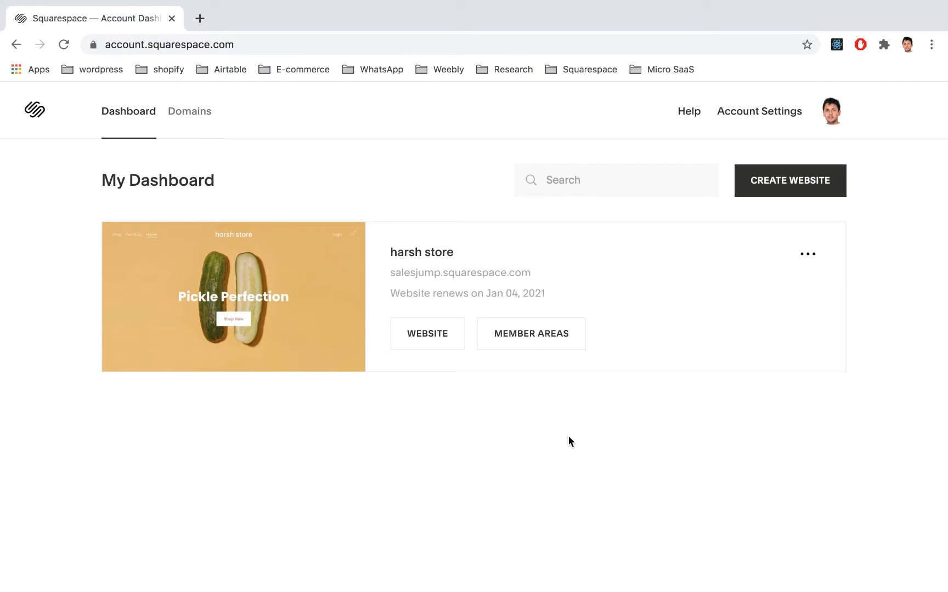
mouse_move(532, 327)
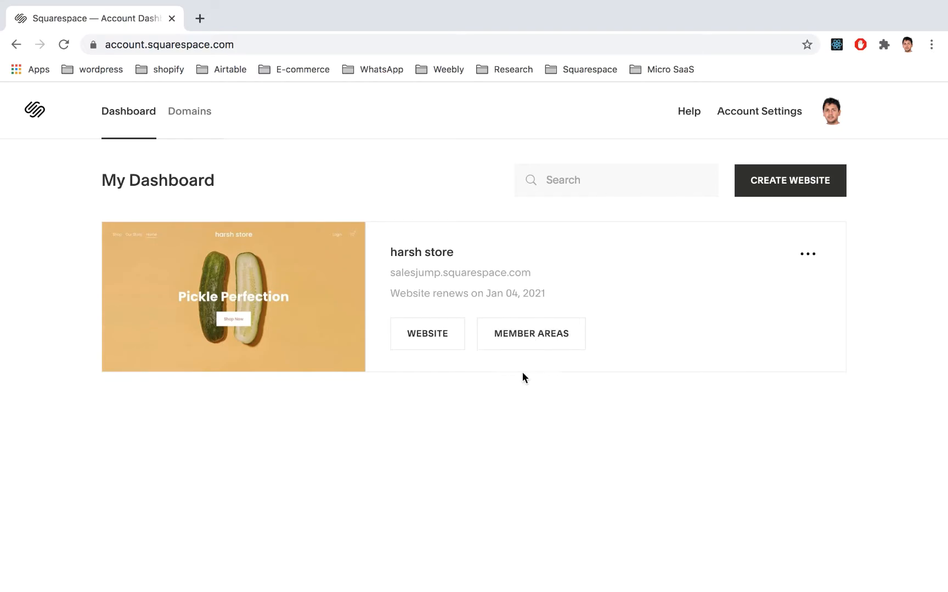
mouse_move(533, 405)
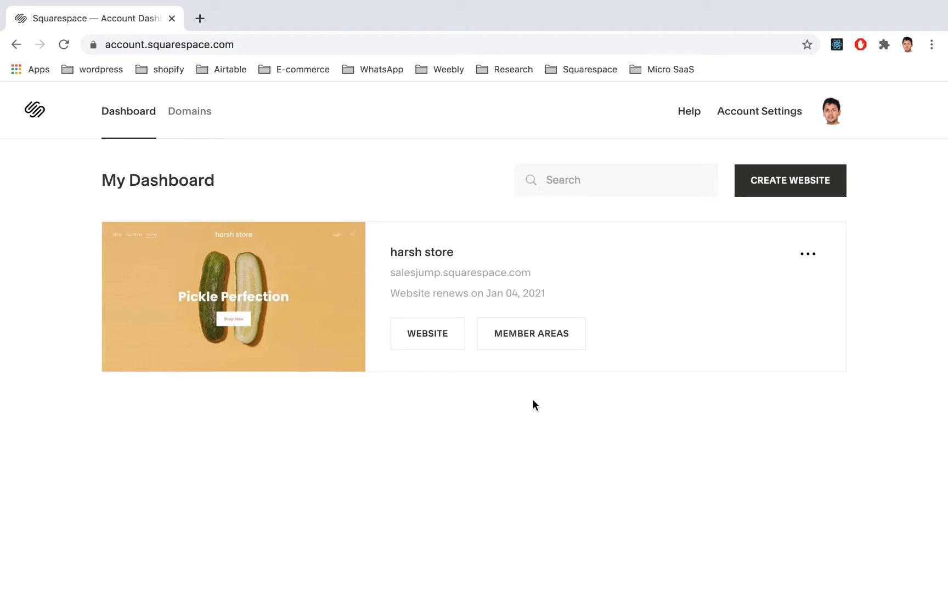
mouse_move(471, 381)
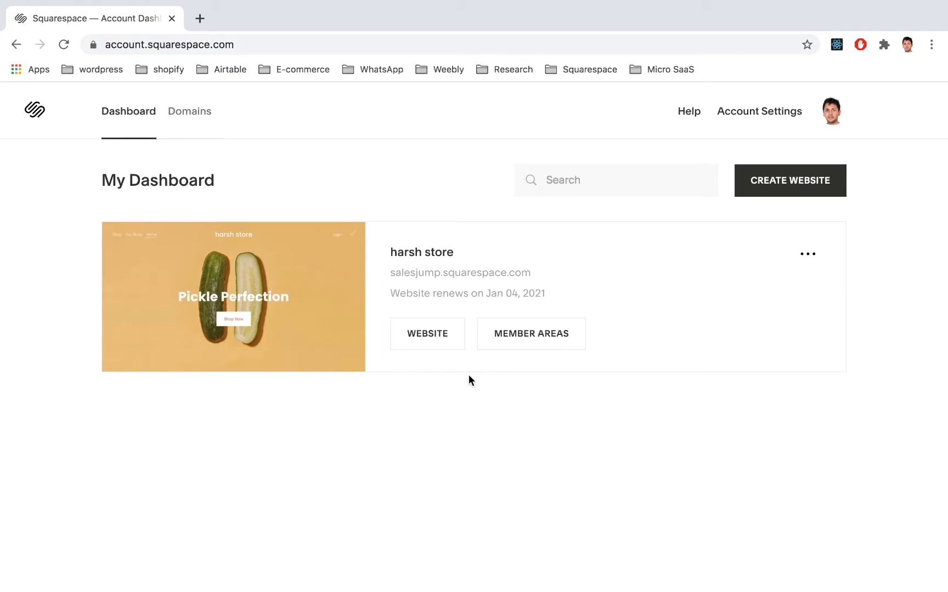
mouse_move(506, 357)
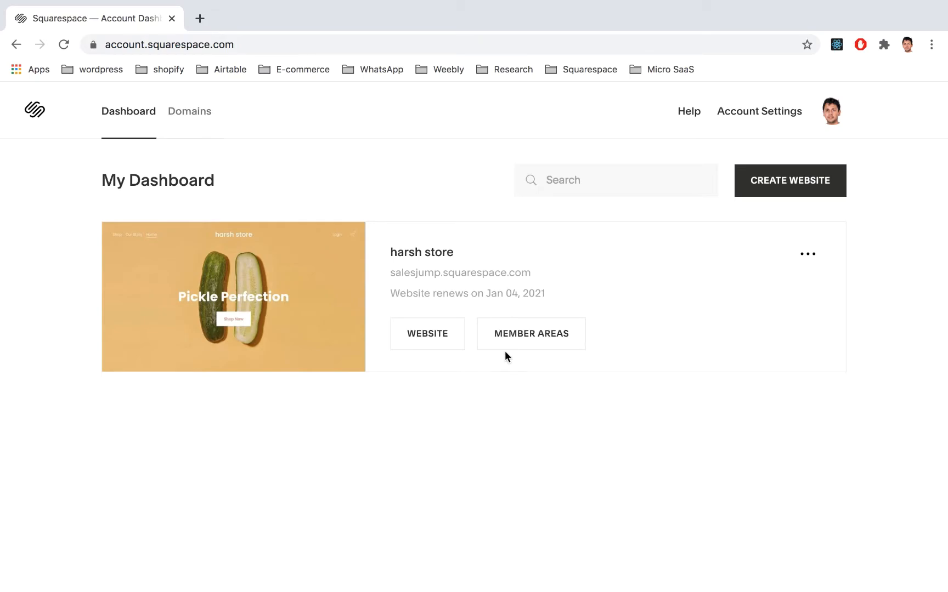
mouse_move(531, 334)
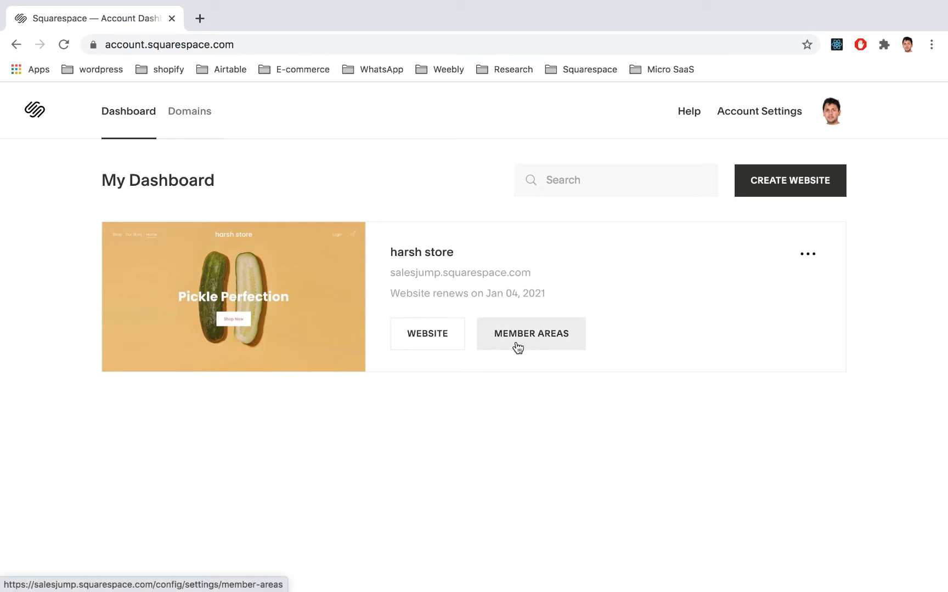
Open the harsh store site's Pages panel from its Member Areas link.
left_click(531, 333)
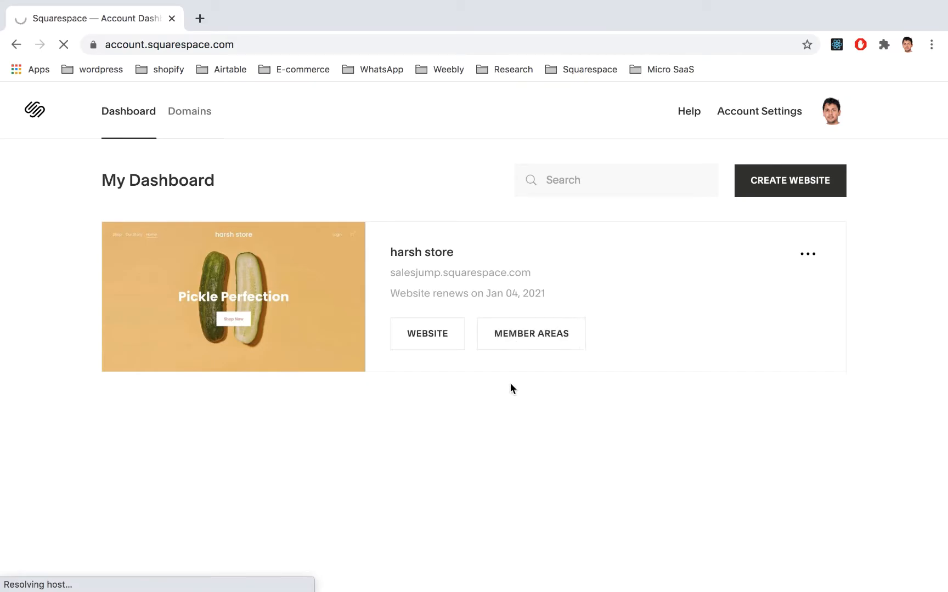
left_click(530, 333)
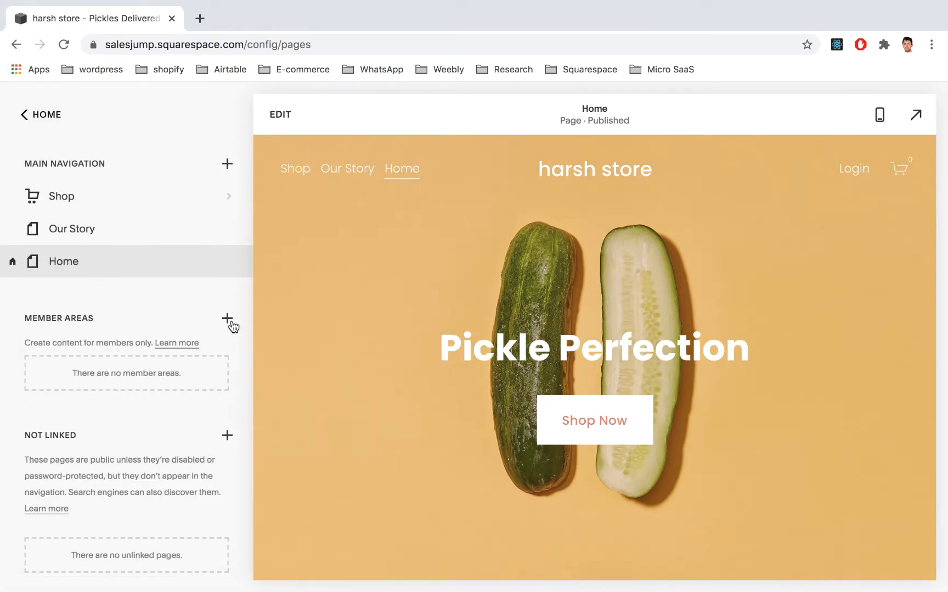
Create the 'Premium Plan' member area with a recurring $5.00 fee every month.
left_click(227, 317)
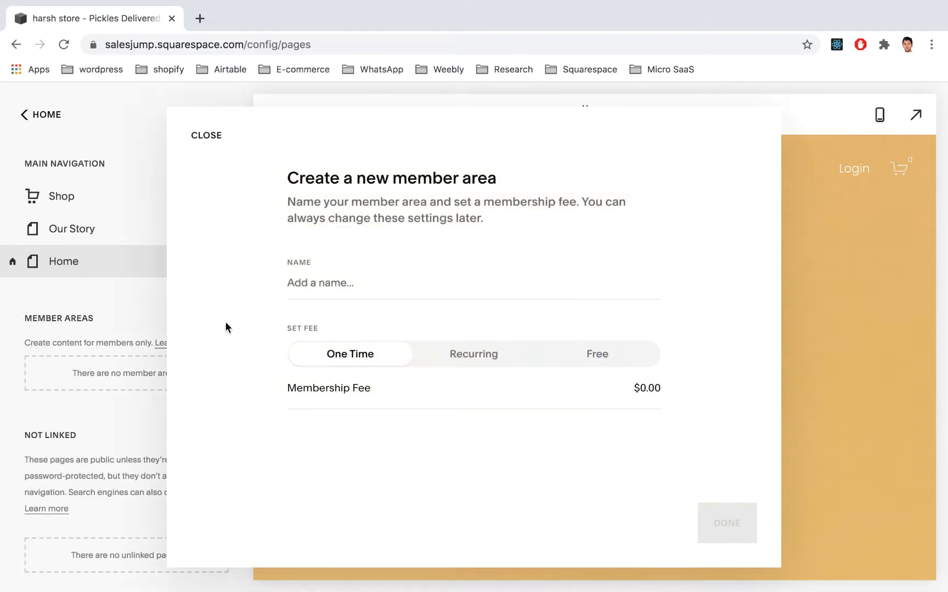
left_click(331, 282)
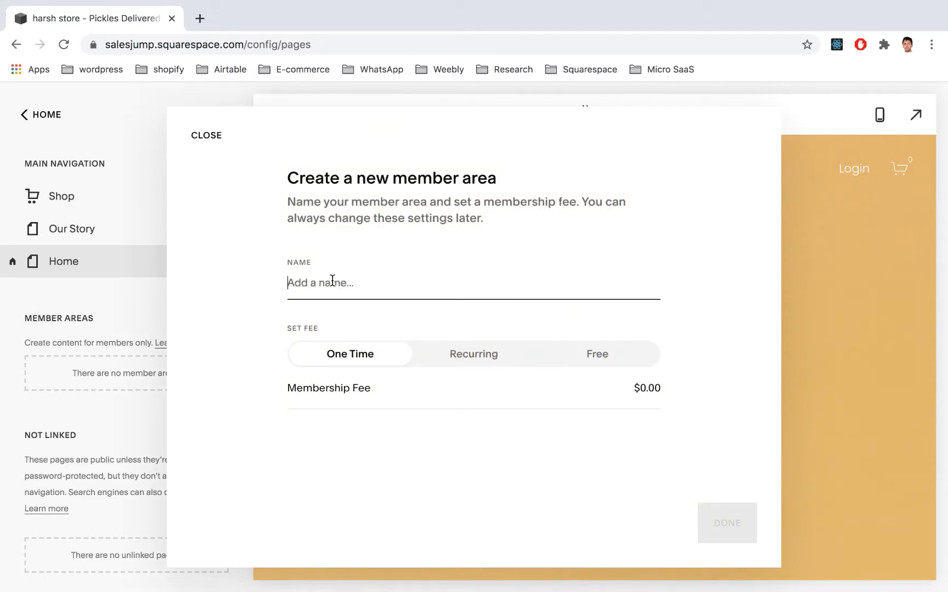
type("Premium")
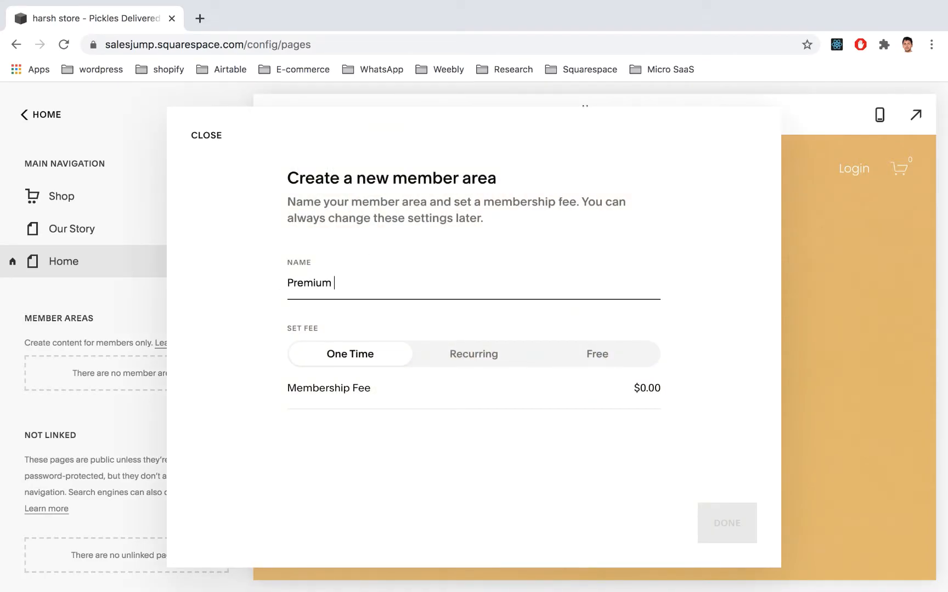
type("Plan")
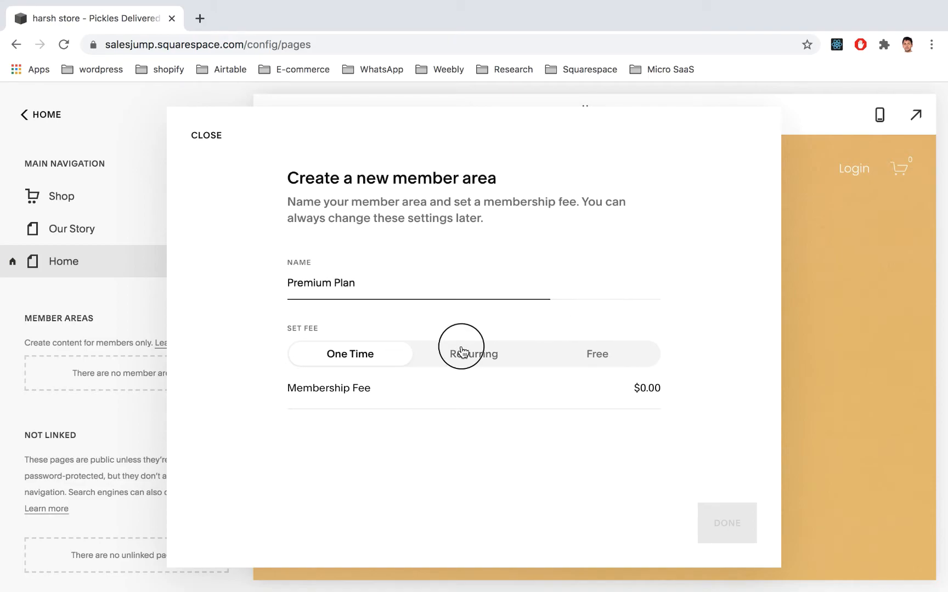
left_click(473, 354)
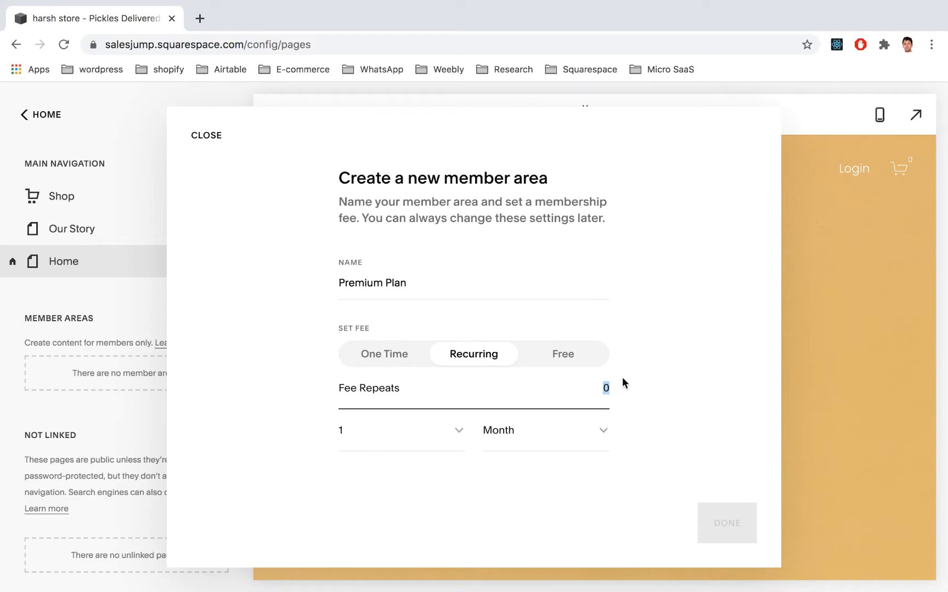
type("5")
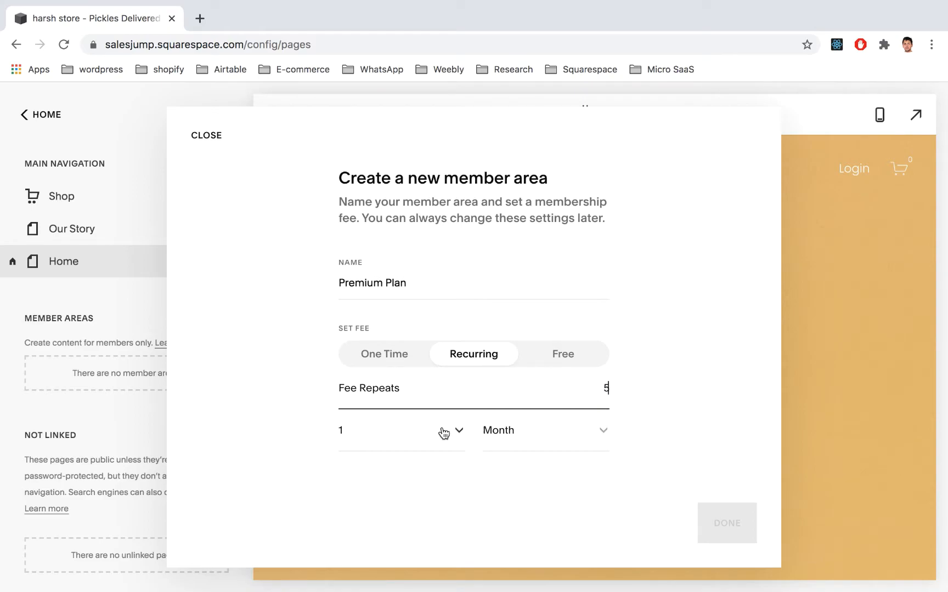
mouse_move(328, 428)
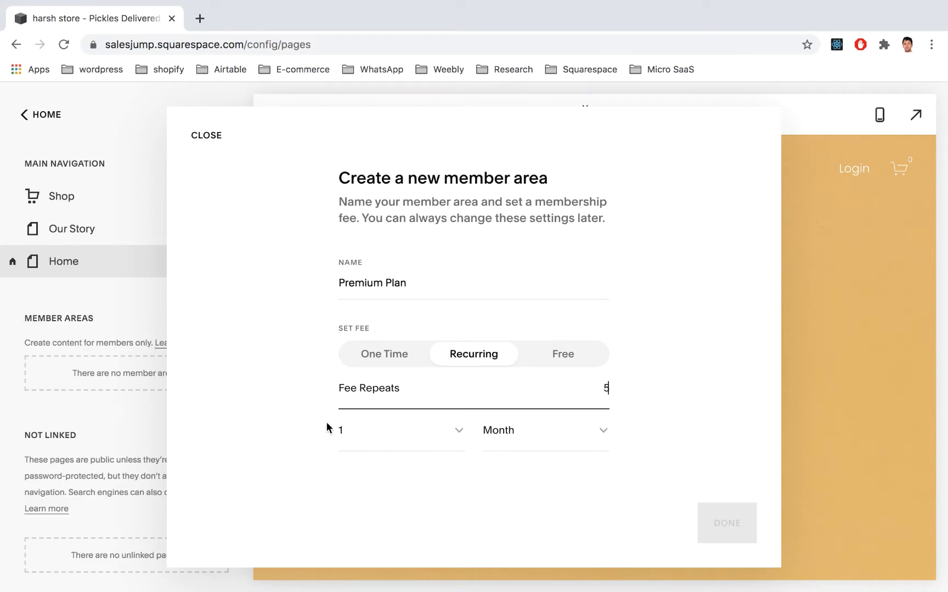
left_click(401, 431)
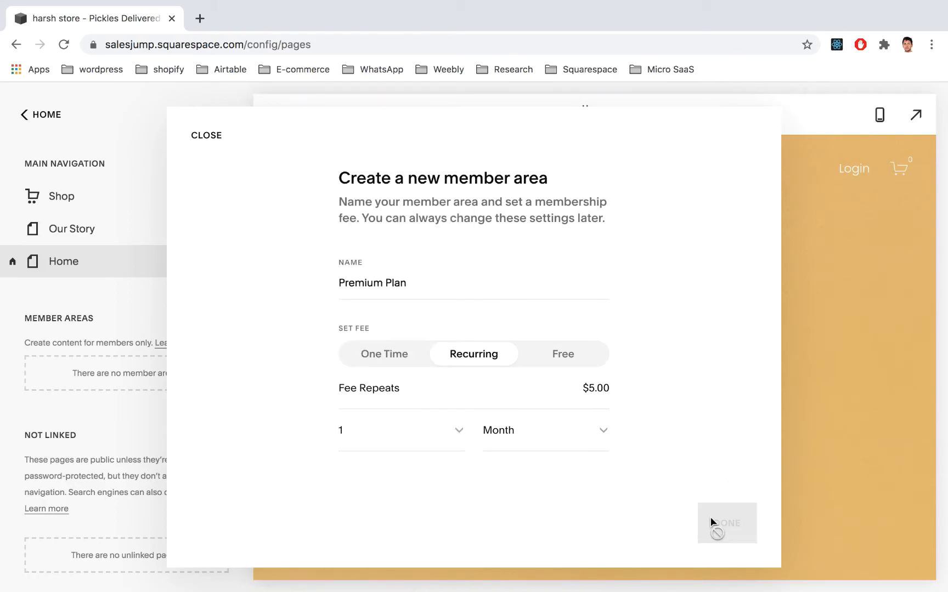
left_click(726, 523)
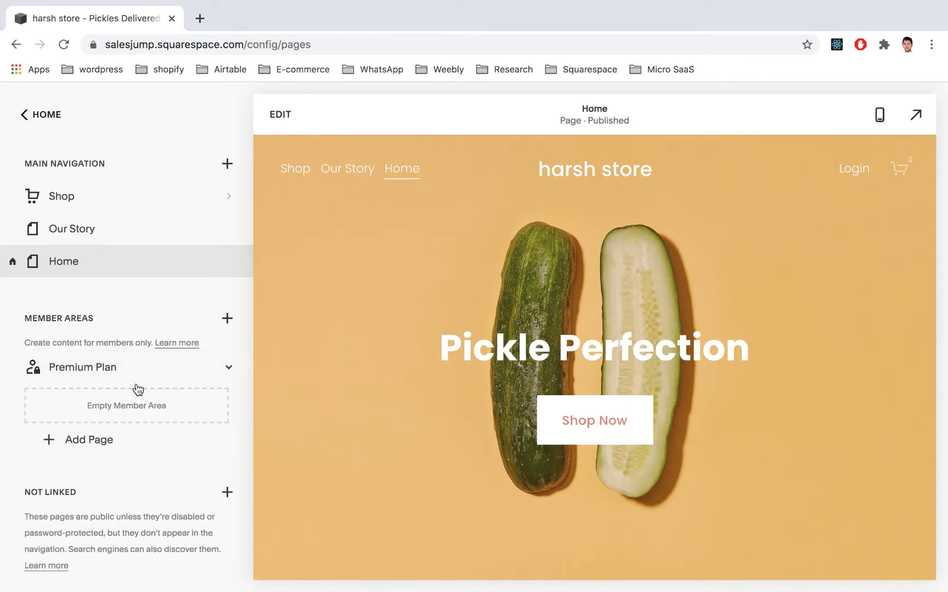
mouse_move(126, 321)
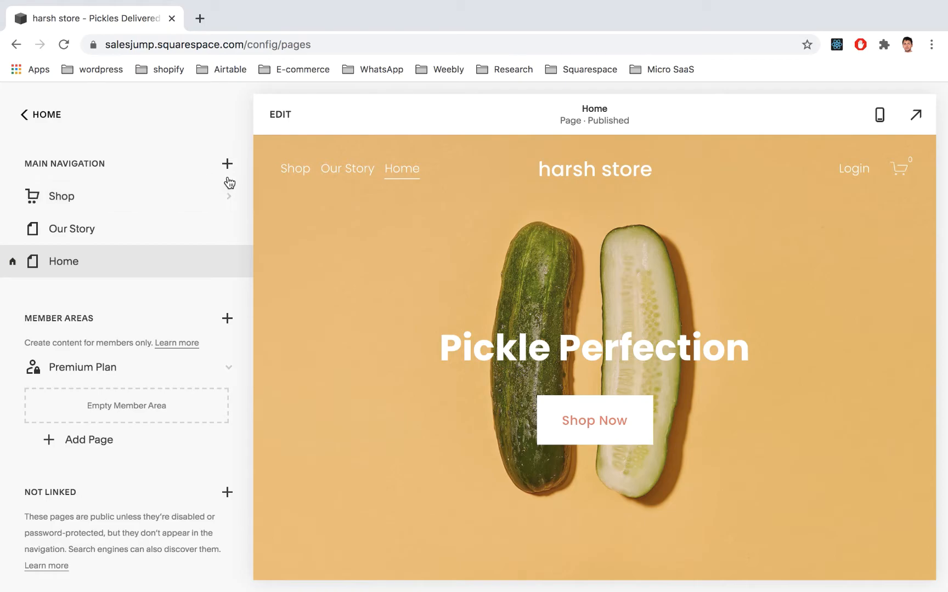
Add a new Blog page, Blog 2, to the main navigation.
left_click(227, 164)
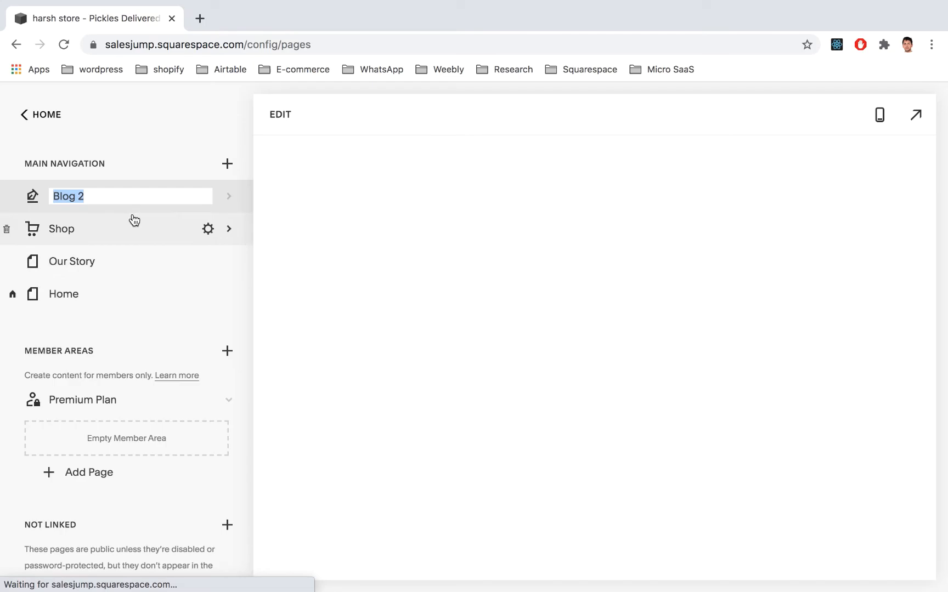
Rename Blog 2 to 'Premium Content' and return to the site's pages list.
type("P")
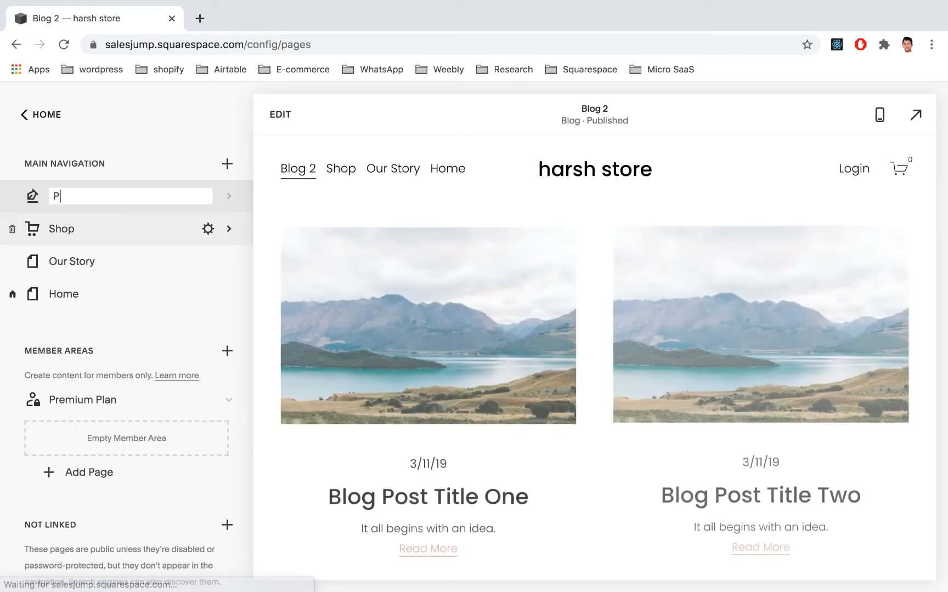
type("remium Content")
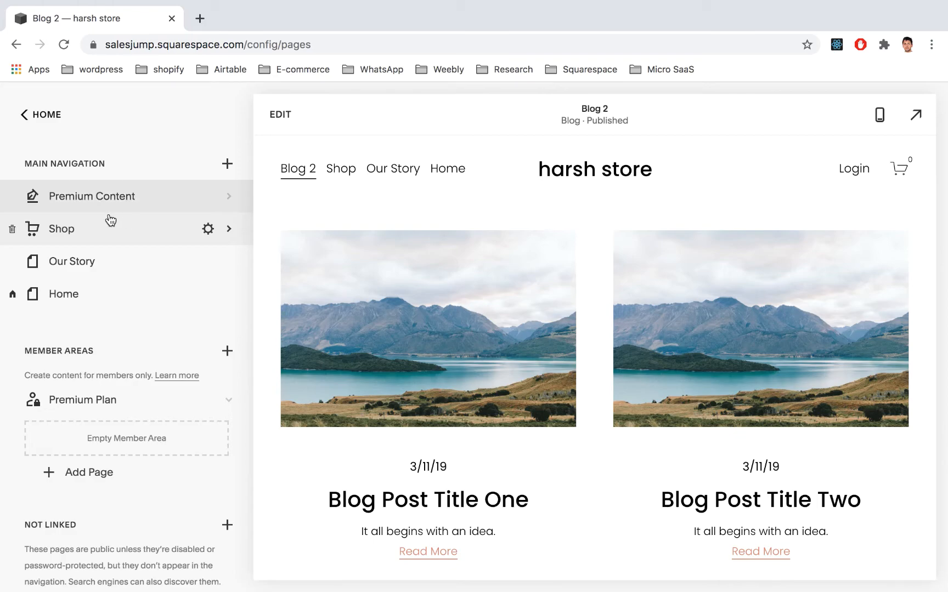
left_click(94, 195)
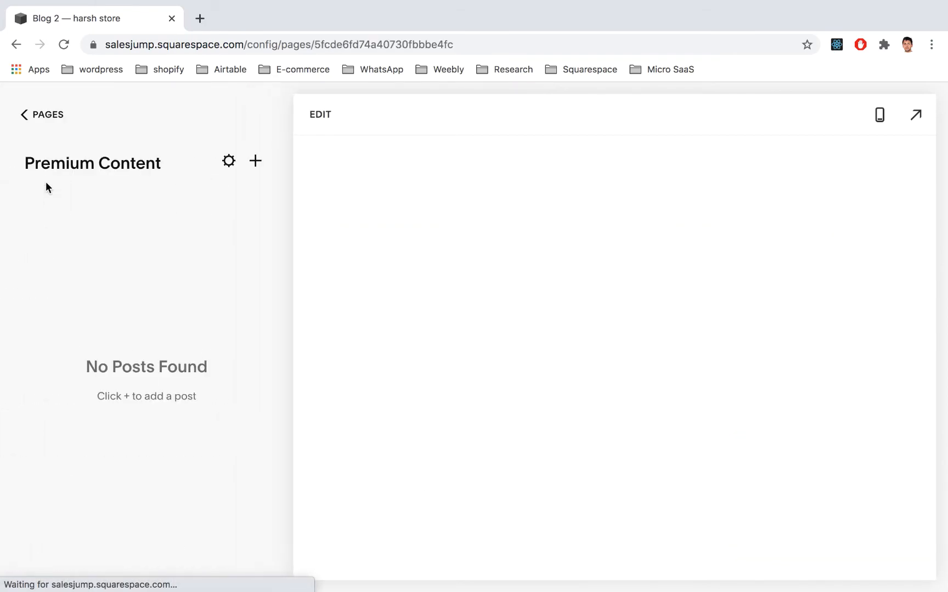
left_click(42, 115)
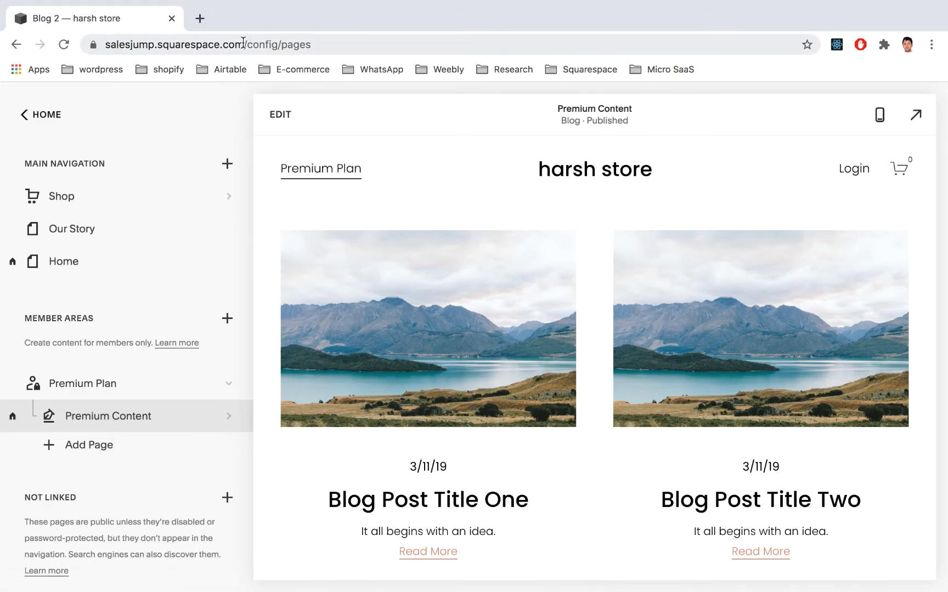
Open the Premium Content blog's posts and its settings gear.
left_click(214, 44)
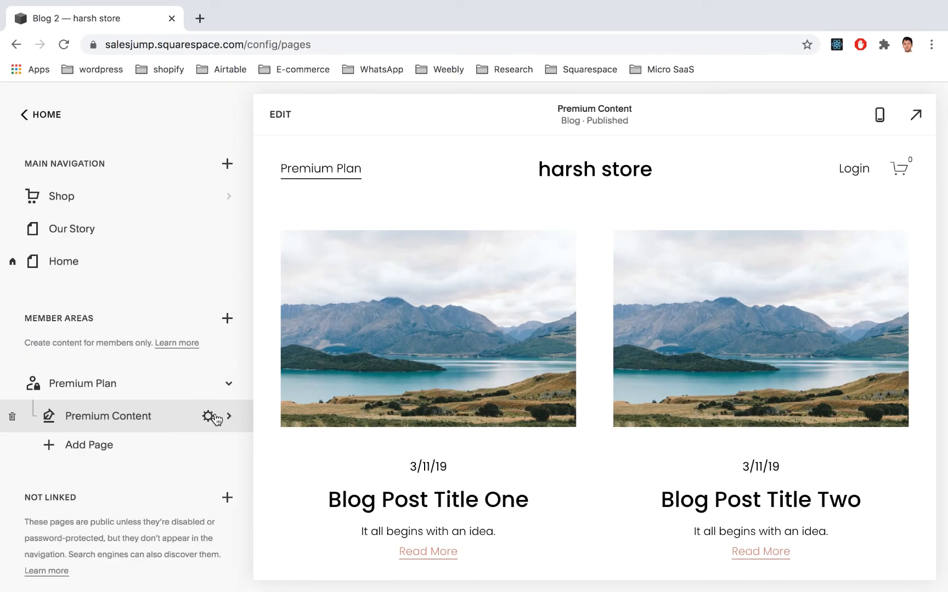
left_click(107, 415)
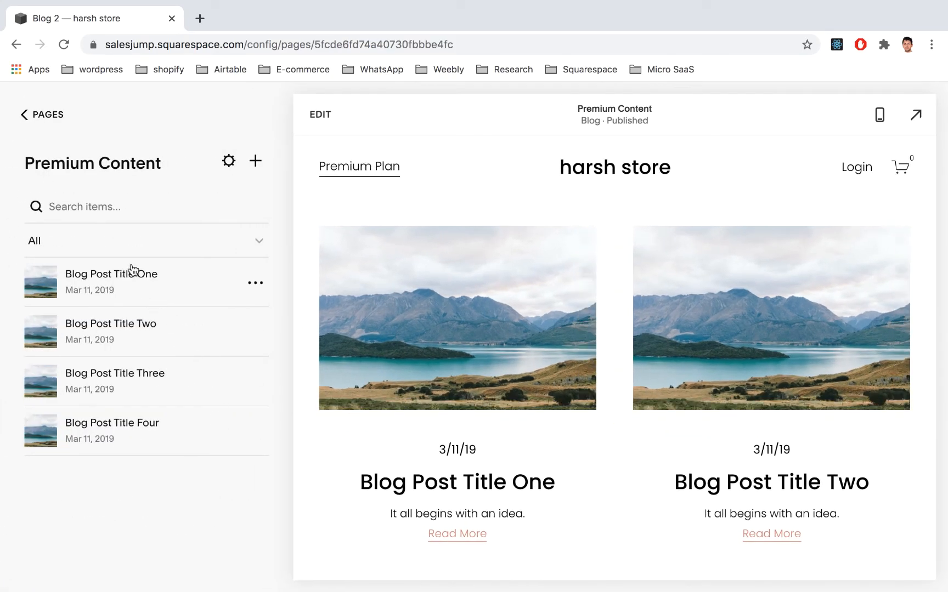
left_click(228, 161)
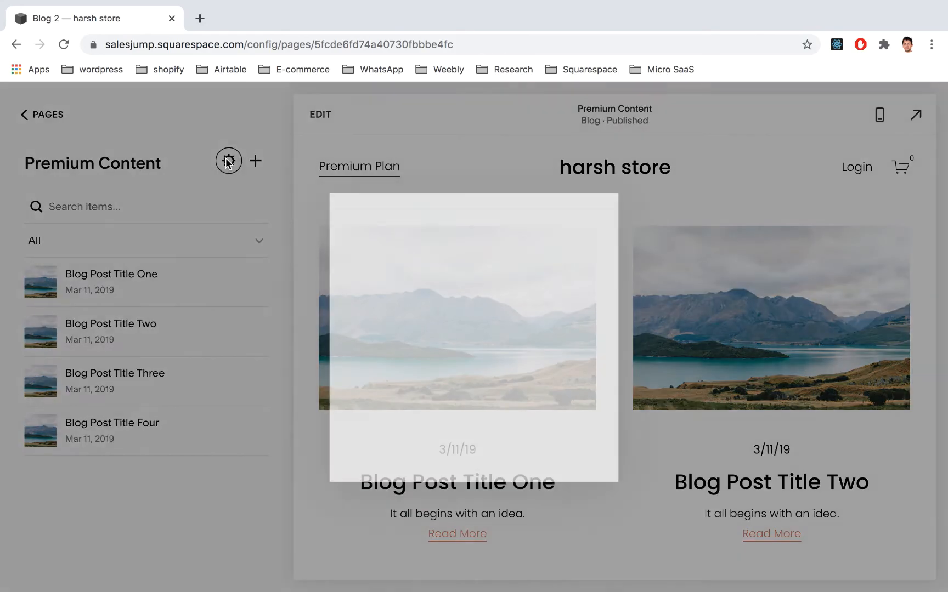
left_click(228, 161)
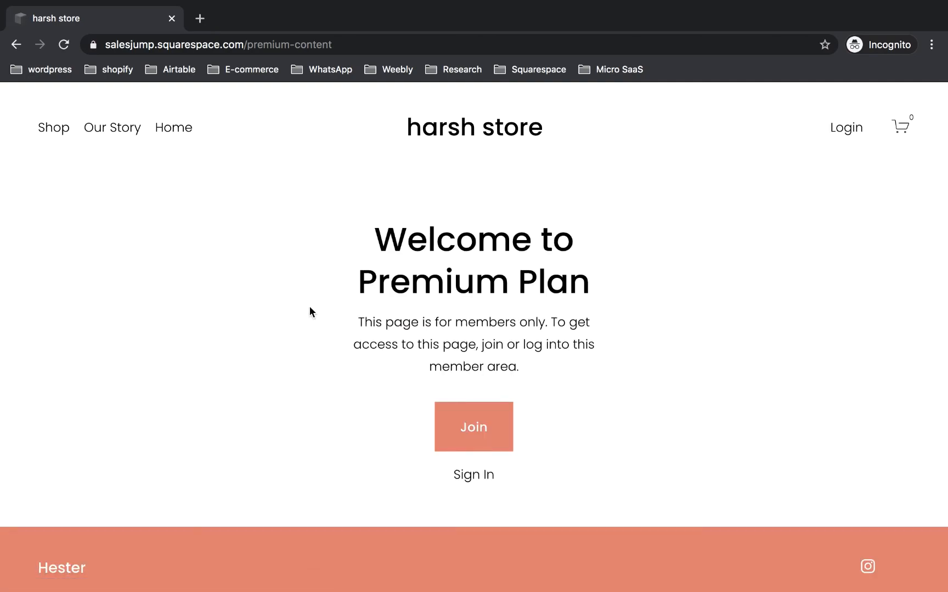
mouse_move(325, 364)
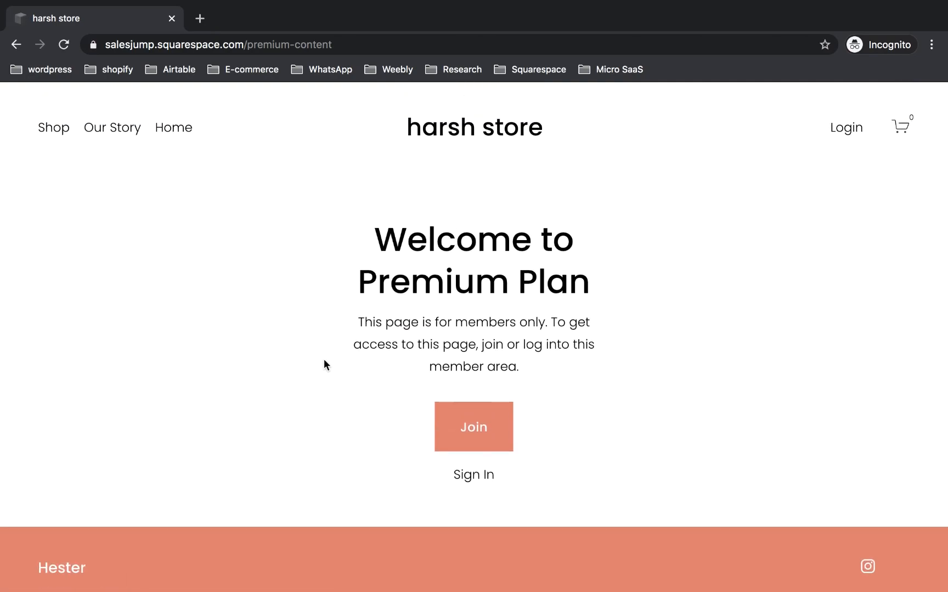